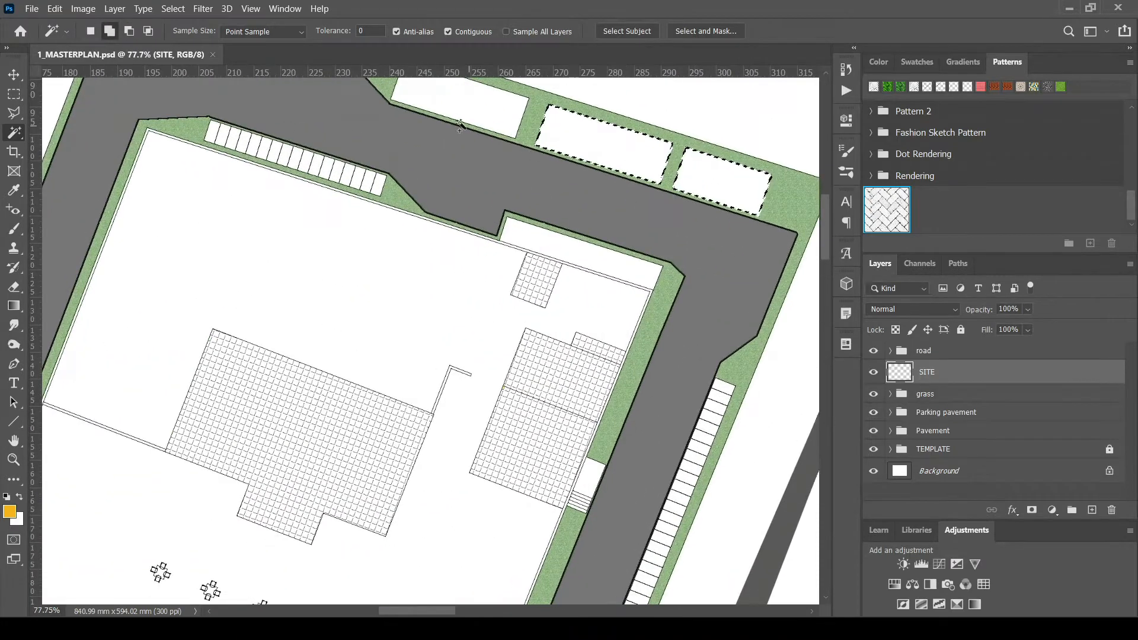
scroll(down, 3)
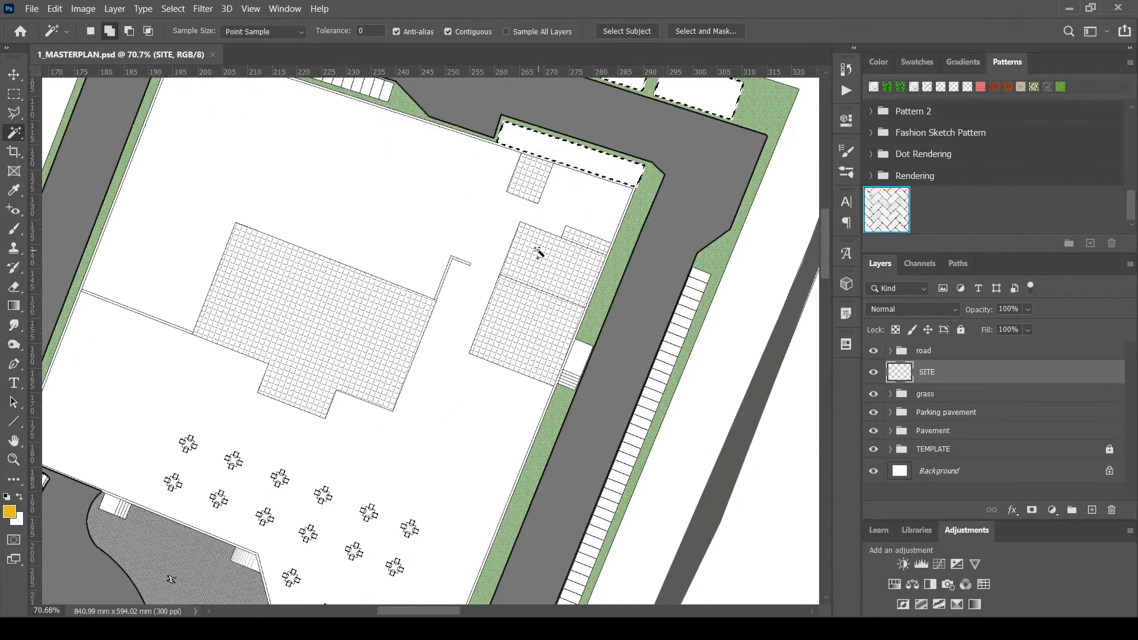